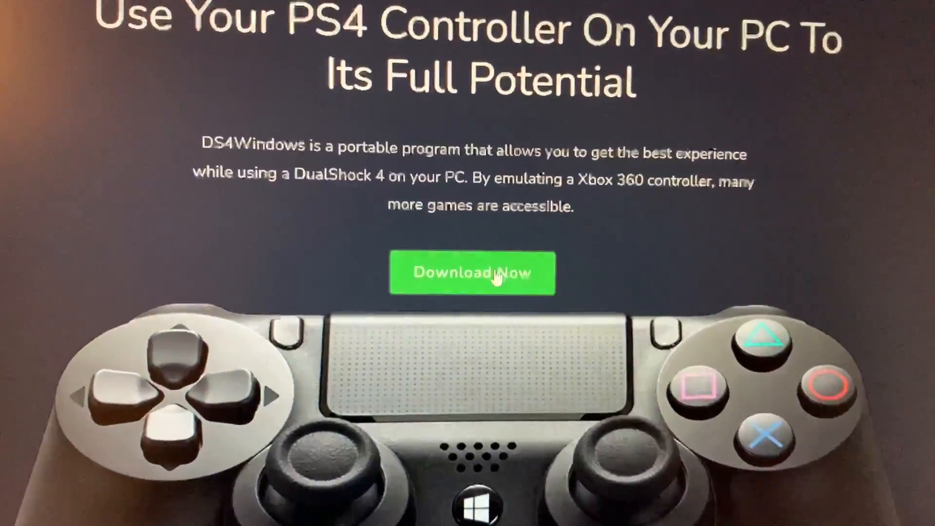
Download the DS4Windows 3.0.18 x64 portable program from the DS4Windows website.
left_click(471, 274)
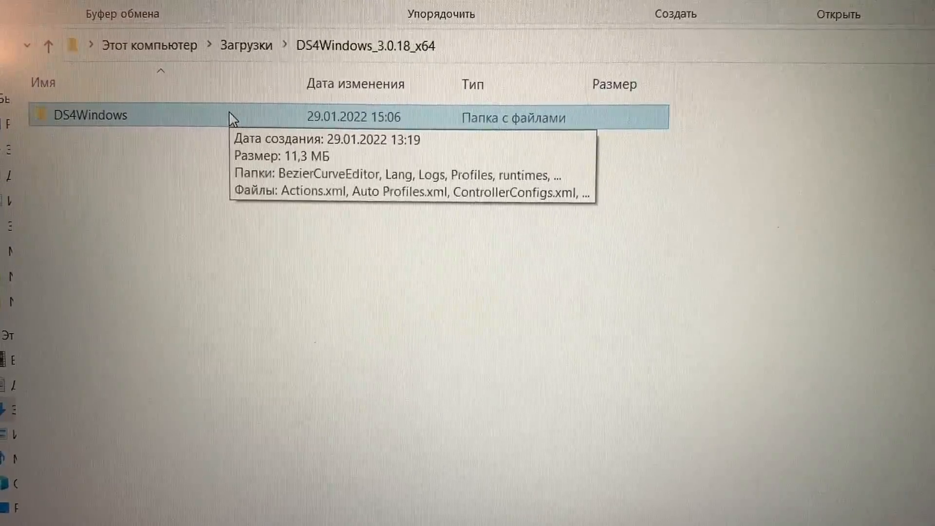
Open the extracted DS4Windows folder to show DS4Windows.exe and DS4Updater.exe.
double_click(87, 115)
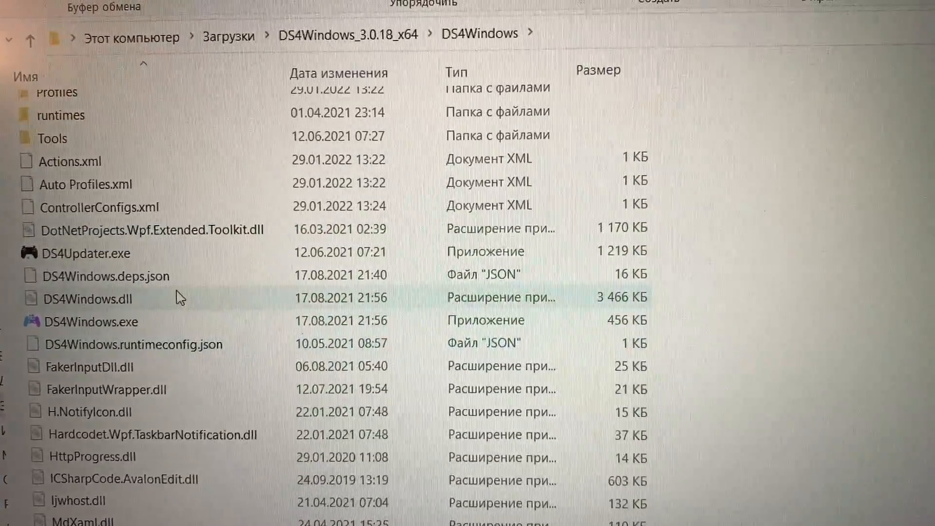
mouse_move(183, 308)
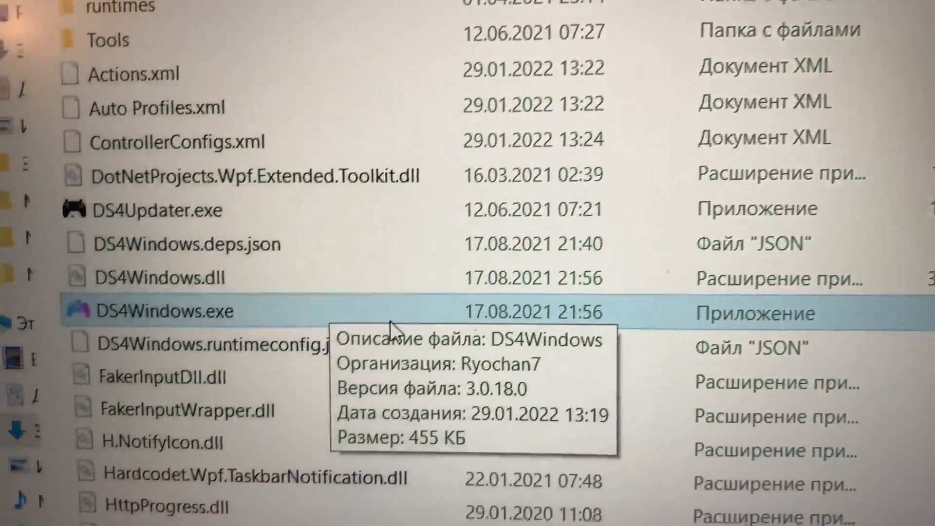
mouse_move(285, 360)
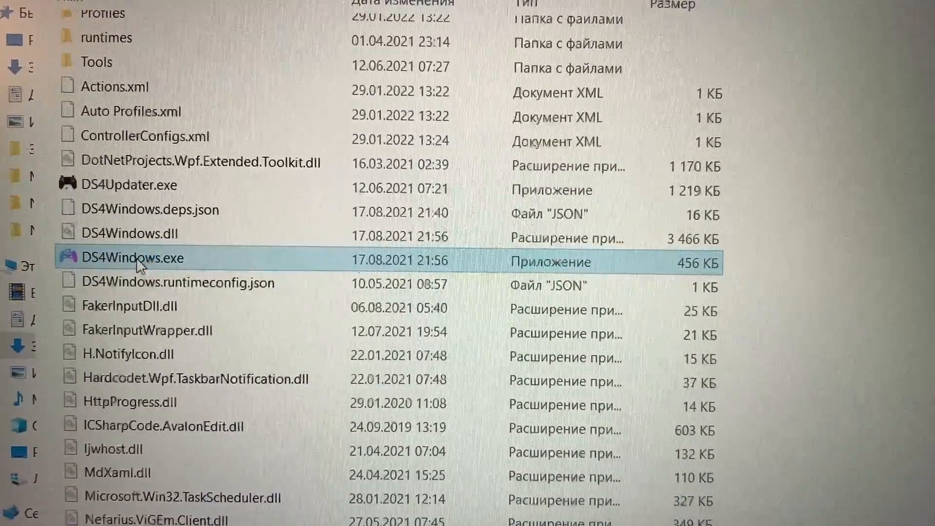
double_click(131, 258)
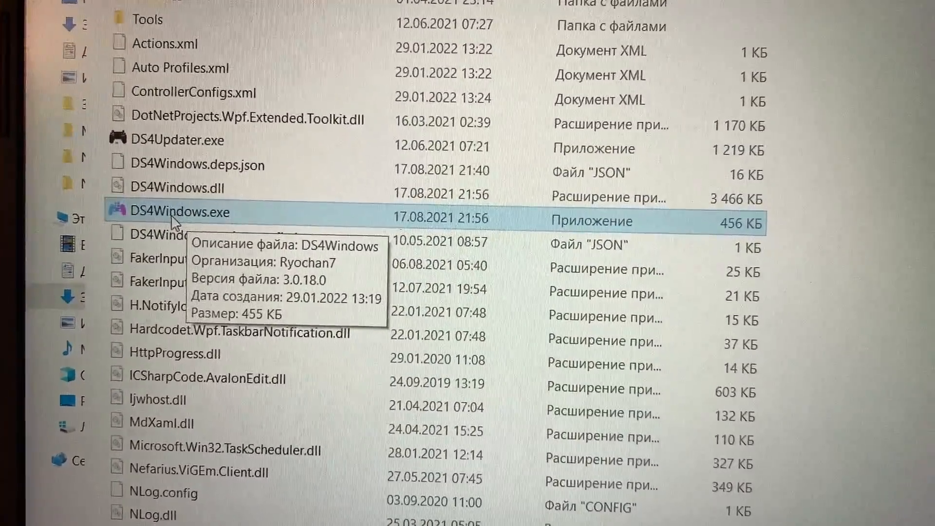
Launch DS4Windows.exe so its main window reports no controllers connected (max 8).
double_click(160, 212)
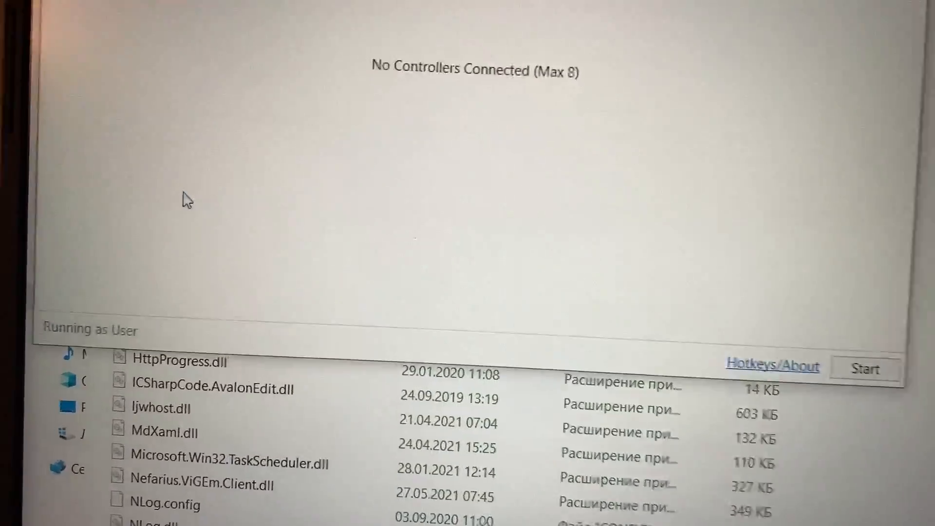